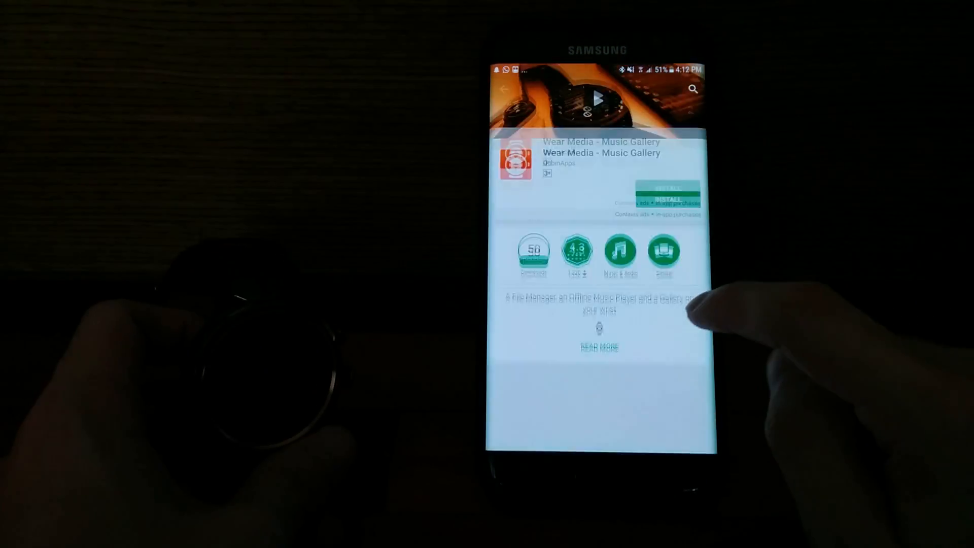
Install the Wear Media - Music Gallery app from its Play Store page
{"action": "left_click", "coordinate": [667, 199]}
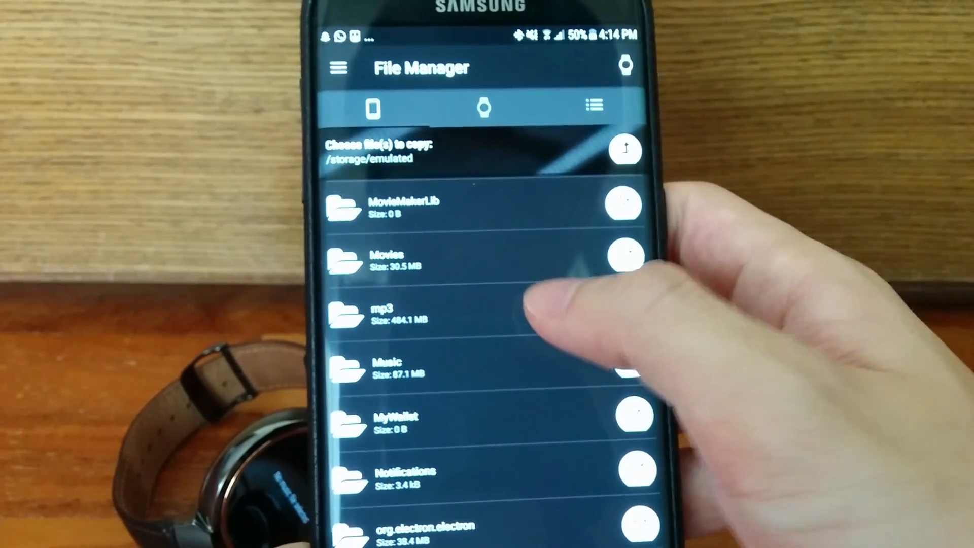
Enter the phone's mp3 folder and browse its song list for tracks to send
{"action": "left_click", "coordinate": [385, 310]}
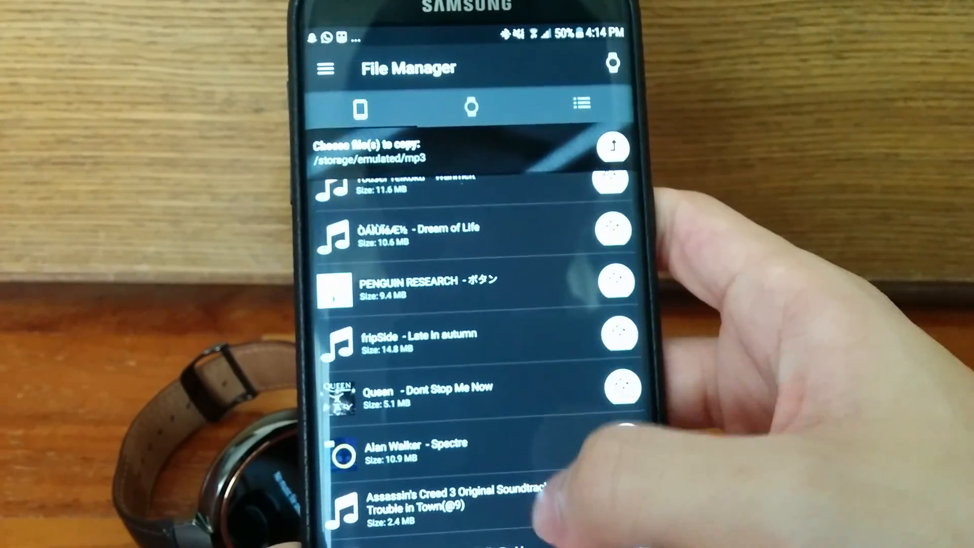
{"action": "scroll", "scroll_direction": "up", "scroll_amount": 3}
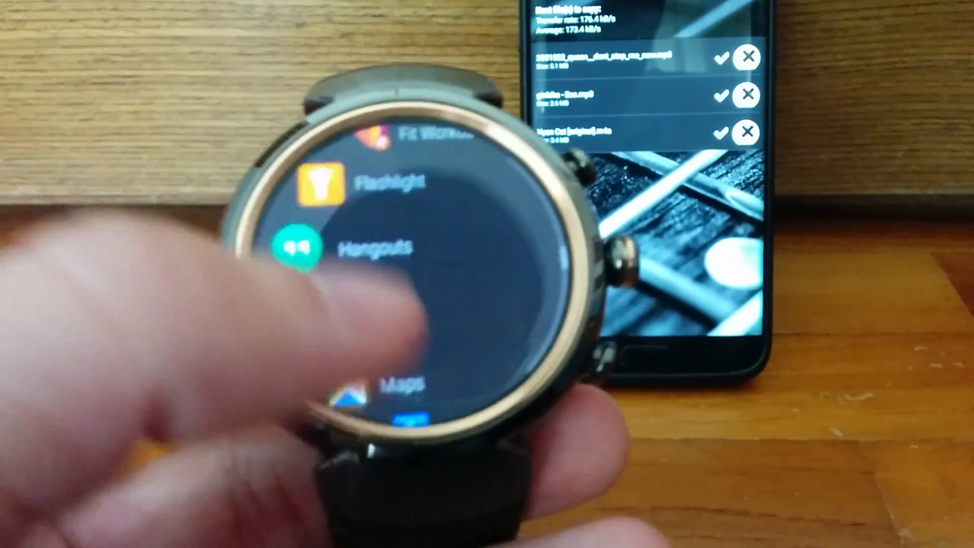
Scroll the watch's app list to reach Wear Media
{"action": "scroll", "scroll_direction": "down", "scroll_amount": 3}
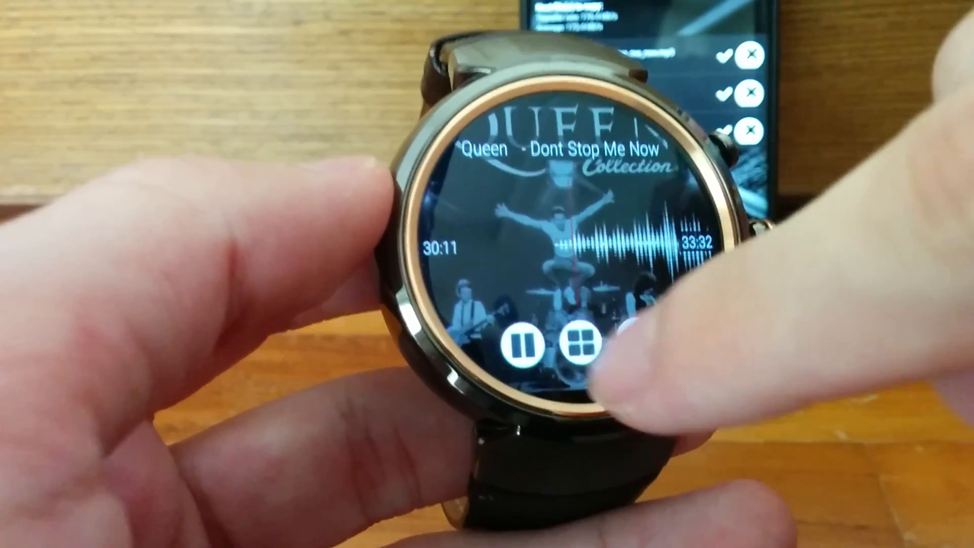
Expand the watch player to show skip, shuffle and repeat over the Queen track
{"action": "left_click", "coordinate": [577, 343]}
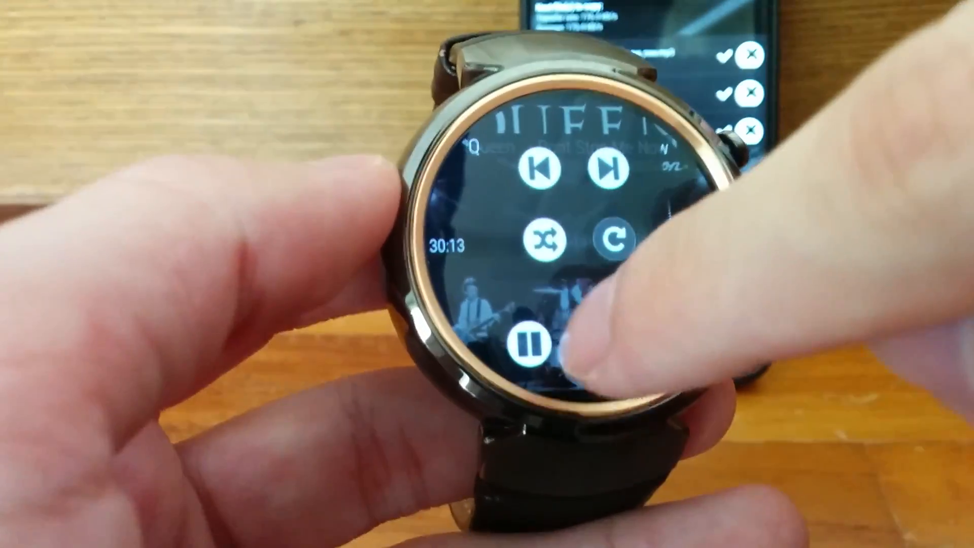